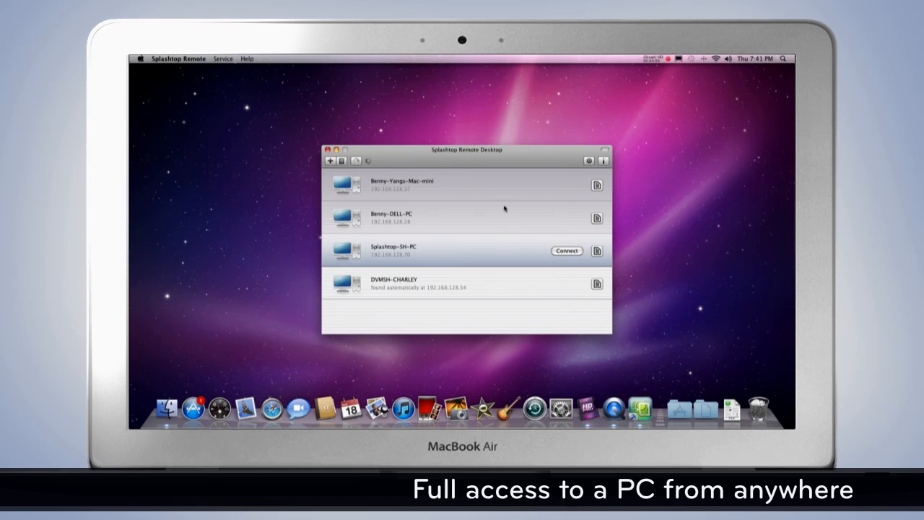
Connect to the Splashtop-SH-PC computer from the computer list.
click(567, 251)
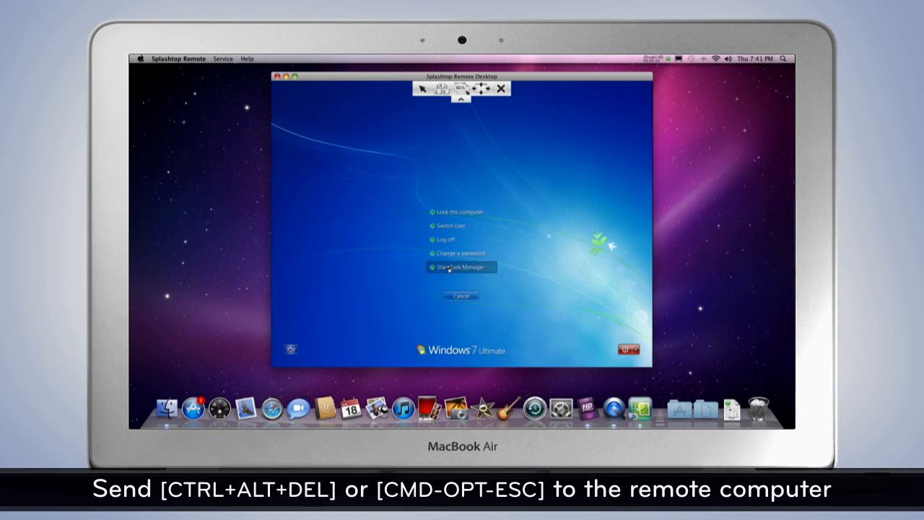
Cancel the Windows security screen and exit full screen to a windowed session.
click(460, 267)
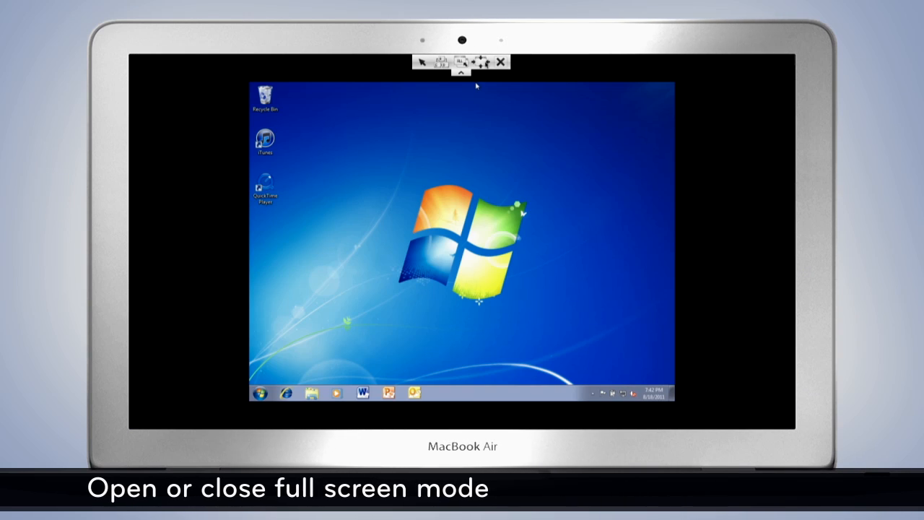
click(486, 62)
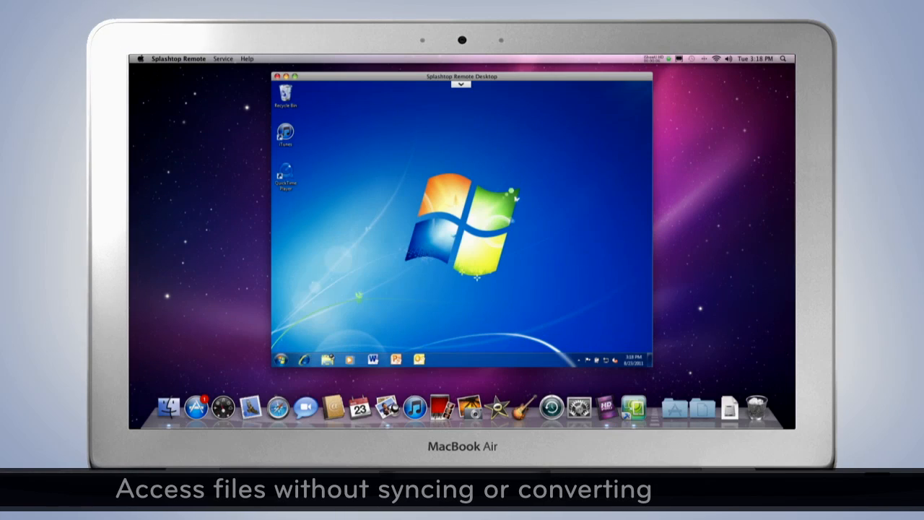
click(325, 359)
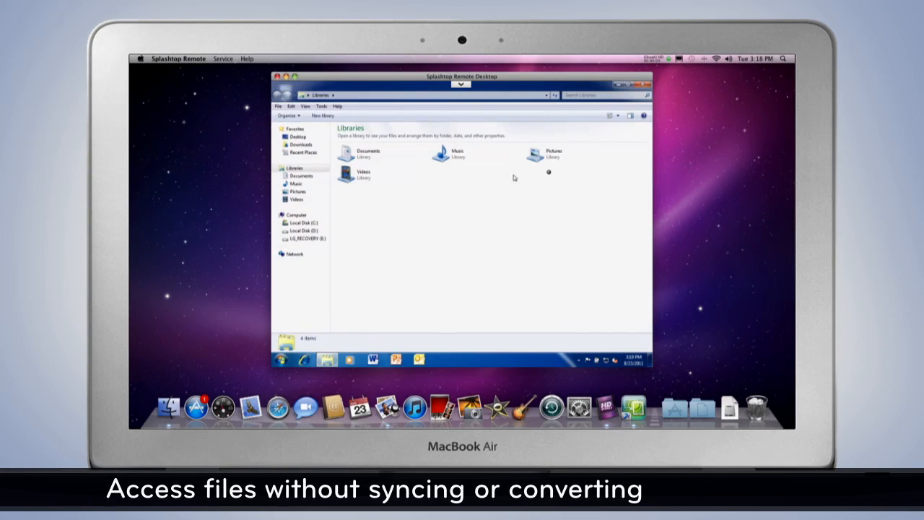
double_click(534, 153)
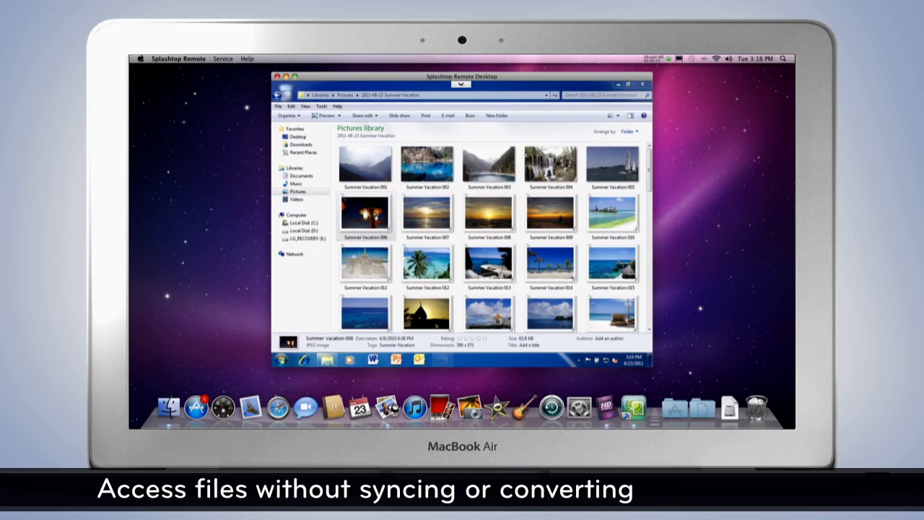
double_click(365, 214)
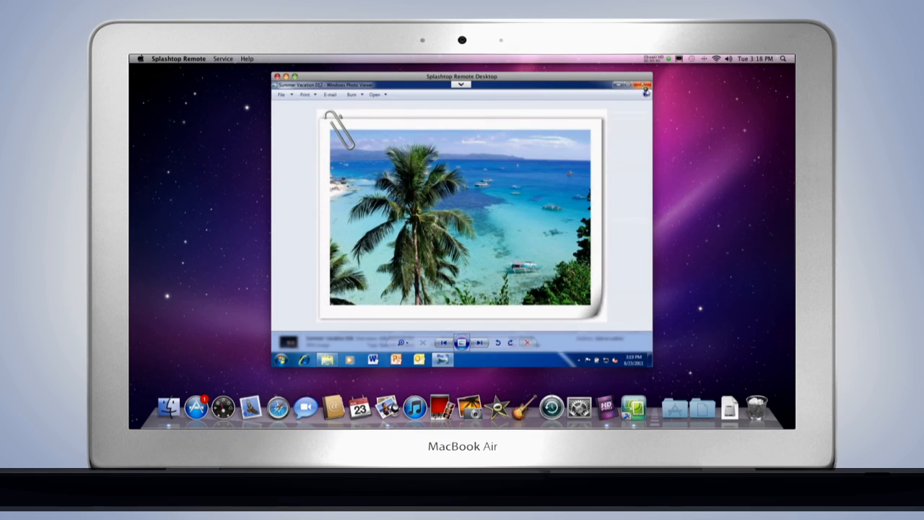
click(646, 84)
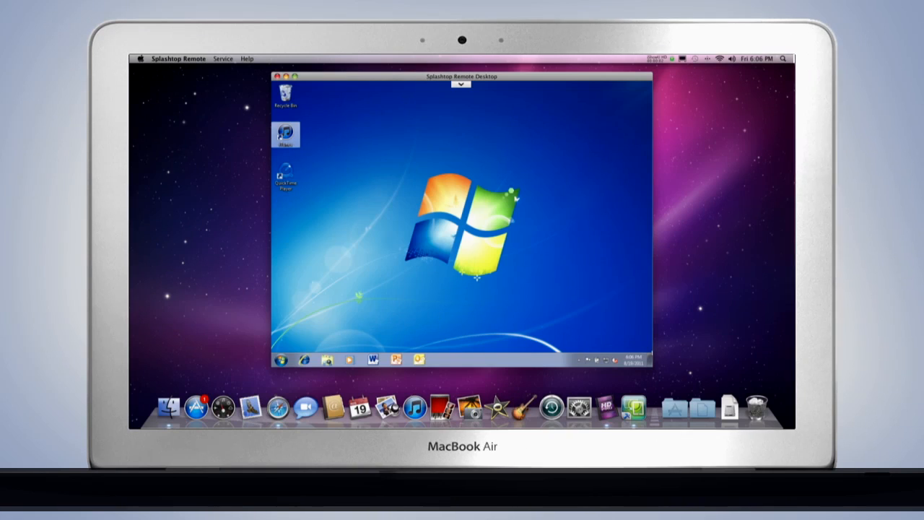
Open the remote PC's Documents library and double-click a file in it.
click(326, 359)
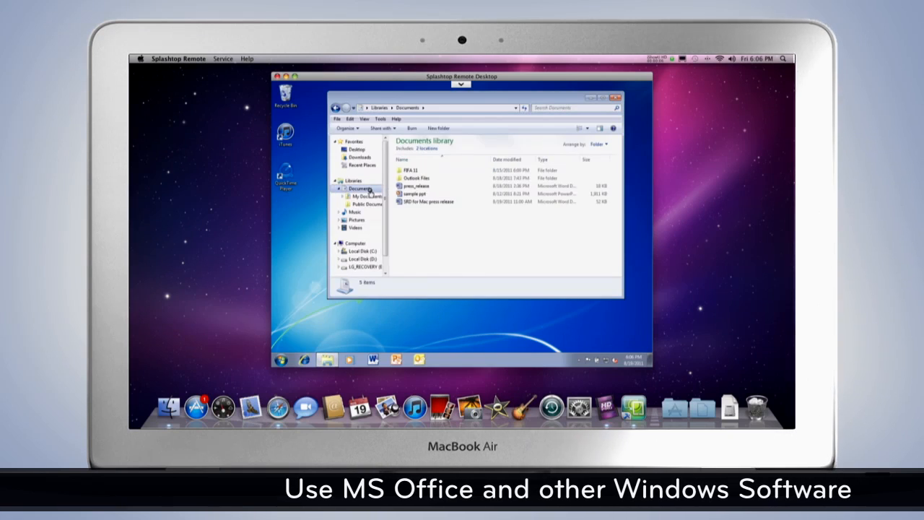
double_click(425, 201)
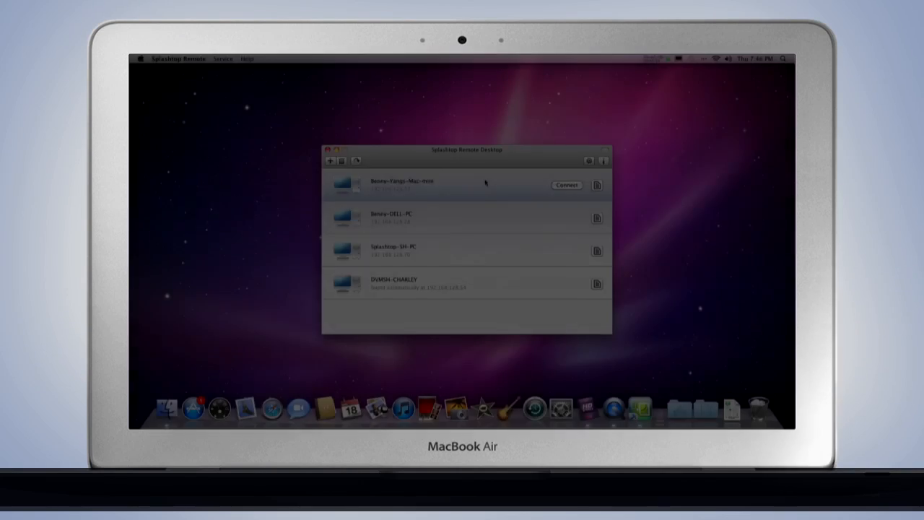
Connect to the Mac mini entry, showing iPhoto with a seascape photo.
click(567, 185)
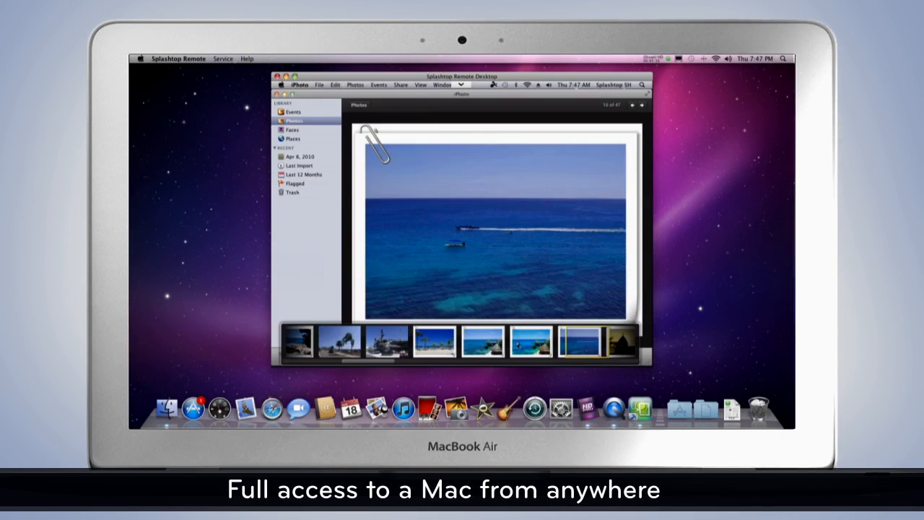